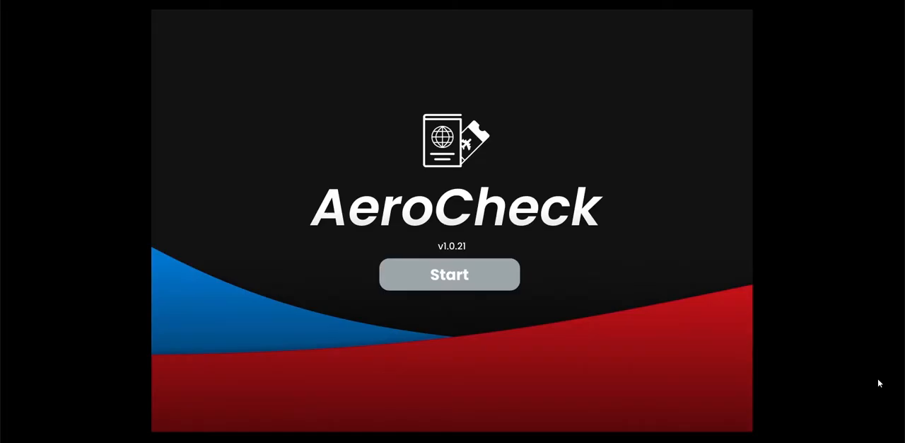
Leave the splash screen and enter the flight screen with the blank plane view
left_click(450, 275)
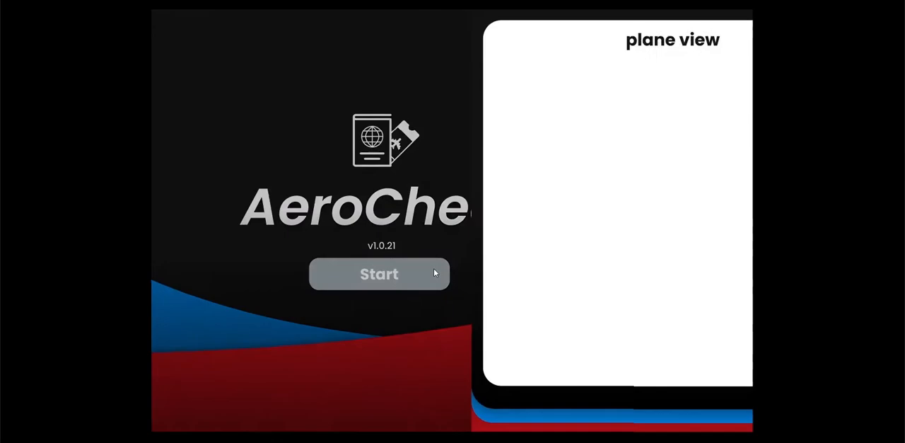
left_click(379, 273)
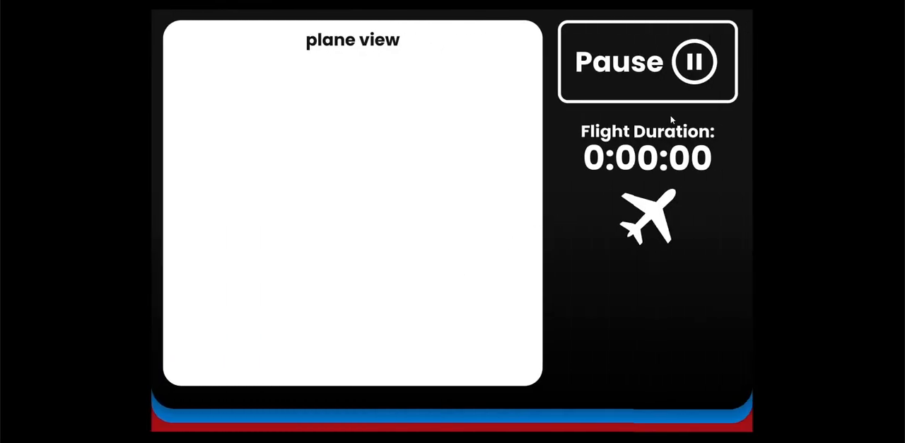
mouse_move(677, 135)
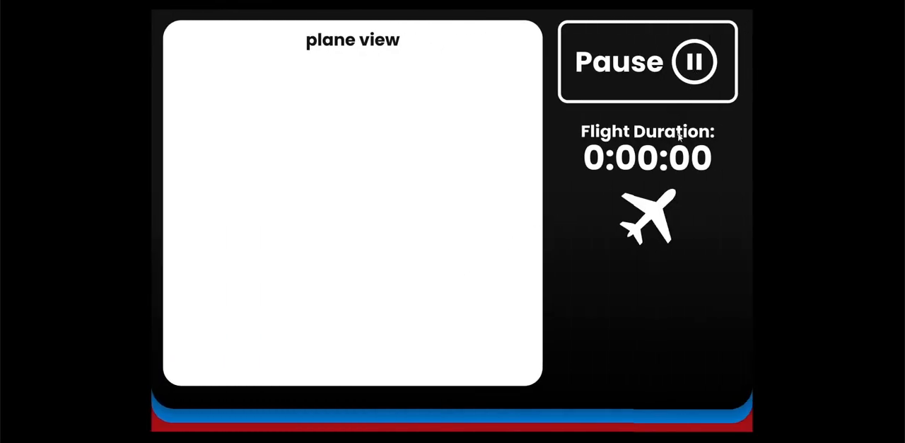
mouse_move(647, 252)
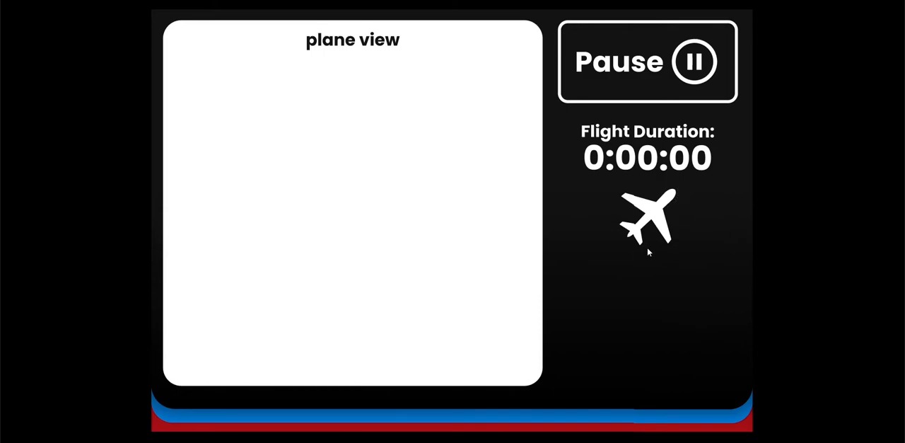
mouse_move(417, 62)
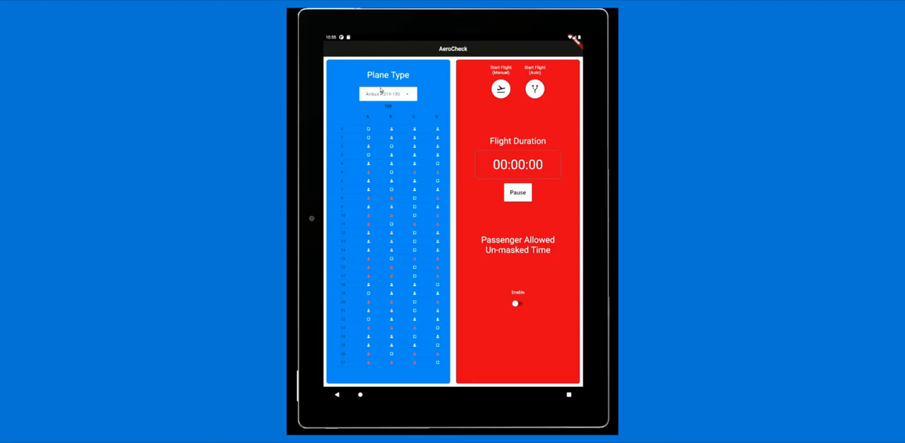
Switch the plane type from Airbus A319-100 to Boeing 737-800
left_click(387, 93)
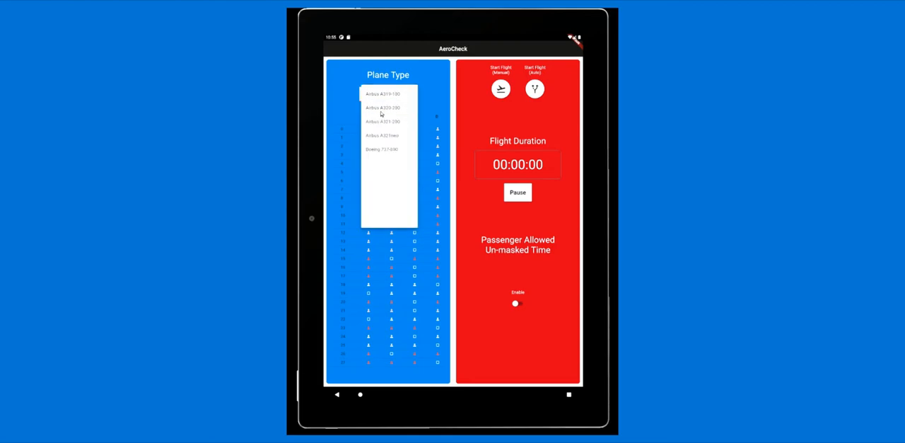
left_click(382, 149)
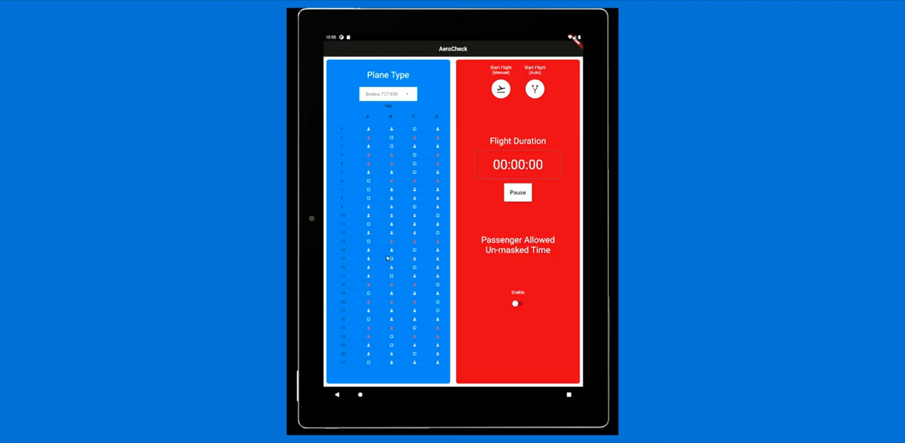
mouse_move(390, 244)
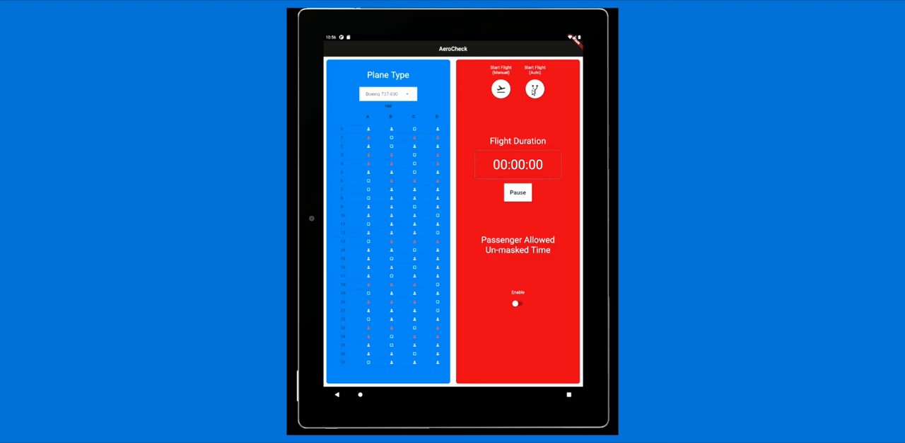
Start the automatic flight, pause it at 0:00:12, and enable the unmasked-time restriction at 0.4 s
left_click(534, 88)
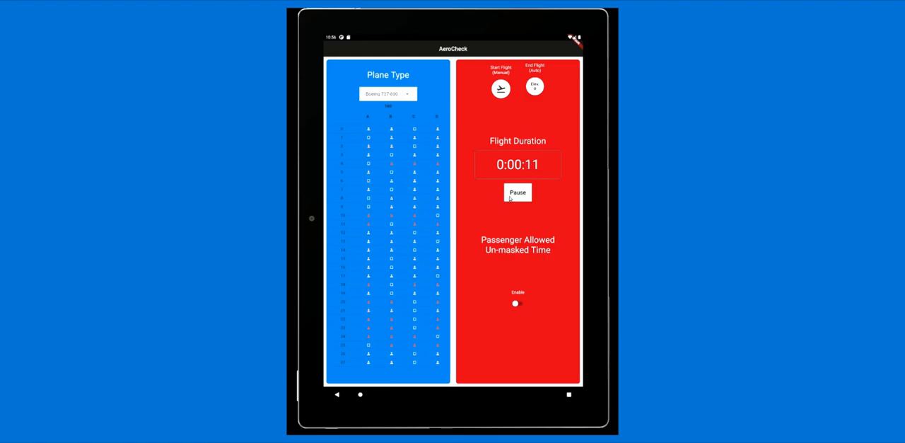
left_click(517, 192)
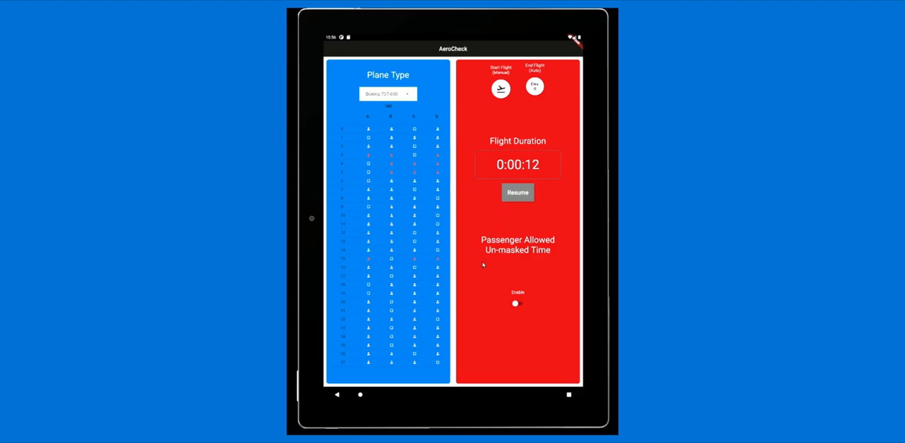
left_click(515, 302)
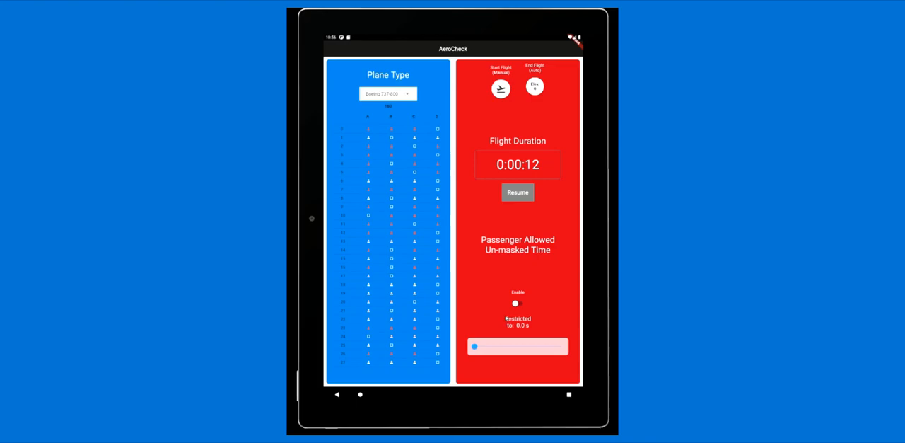
left_click(518, 303)
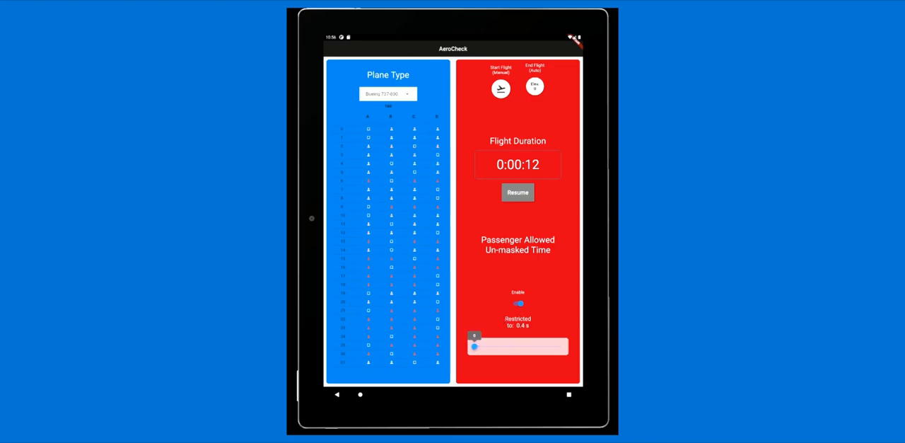